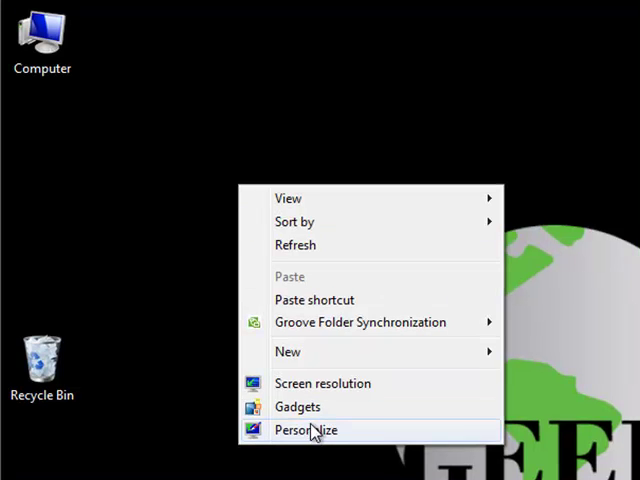
Step: Reach Window Color and Appearance from the desktop's Personalize menu
{"action": "left_click", "coordinate": [304, 430]}
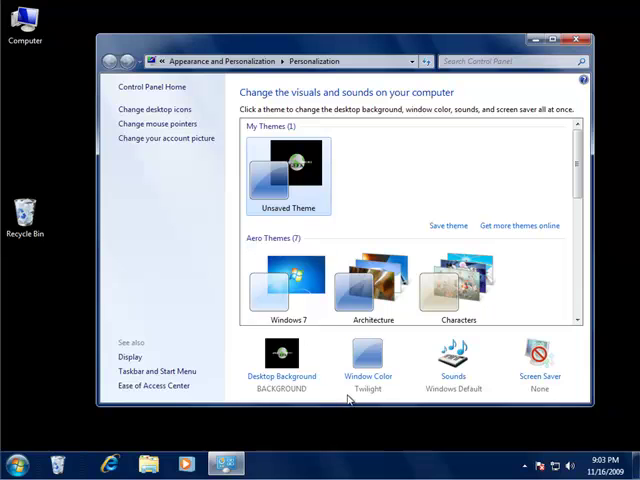
{"action": "left_click", "coordinate": [368, 352]}
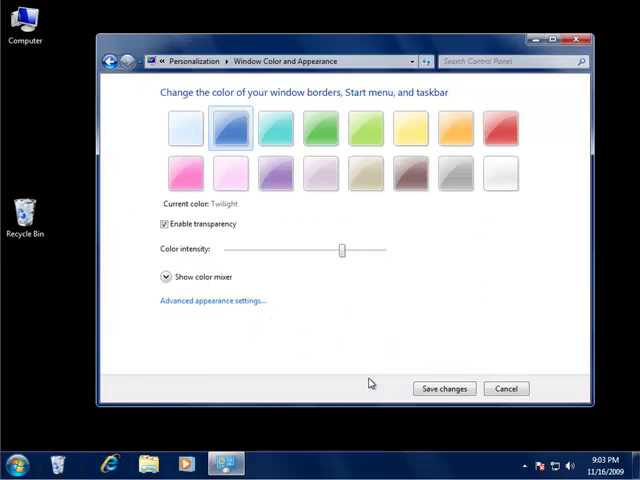
{"action": "mouse_move", "coordinate": [544, 204]}
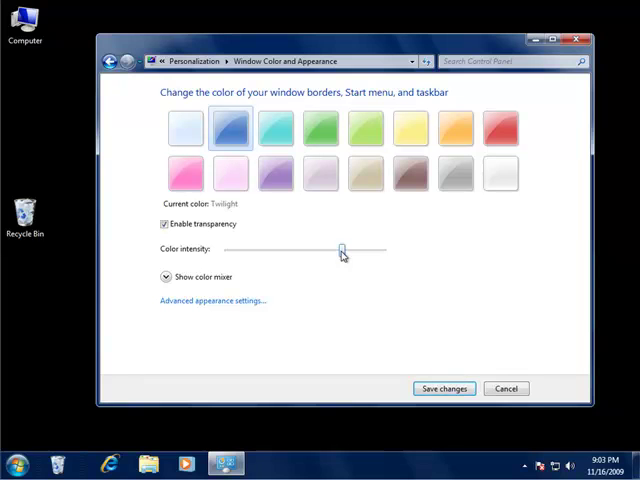
Step: Lower then raise the Twilight colour intensity until the current colour reads Customized
{"action": "left_click_drag", "start_coordinate": [342, 248], "coordinate": [262, 248]}
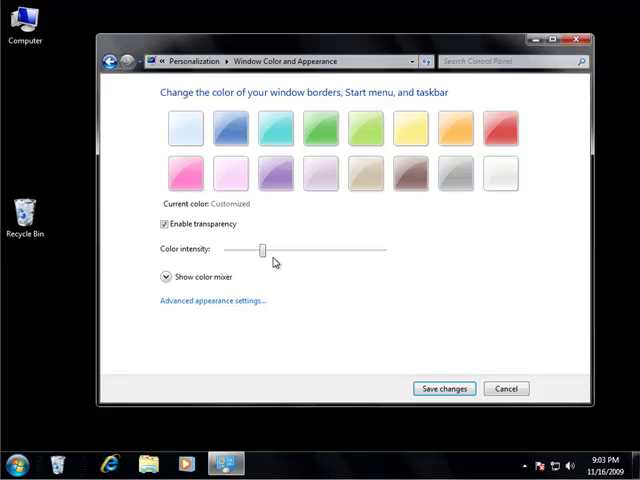
{"action": "left_click_drag", "start_coordinate": [264, 248], "coordinate": [322, 248]}
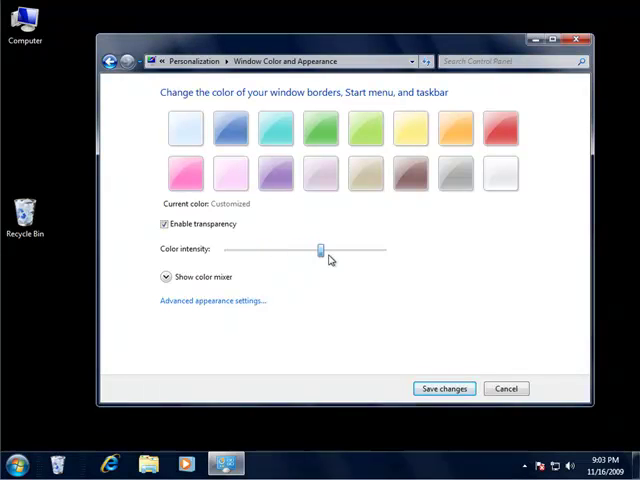
{"action": "left_click_drag", "start_coordinate": [322, 248], "coordinate": [368, 248]}
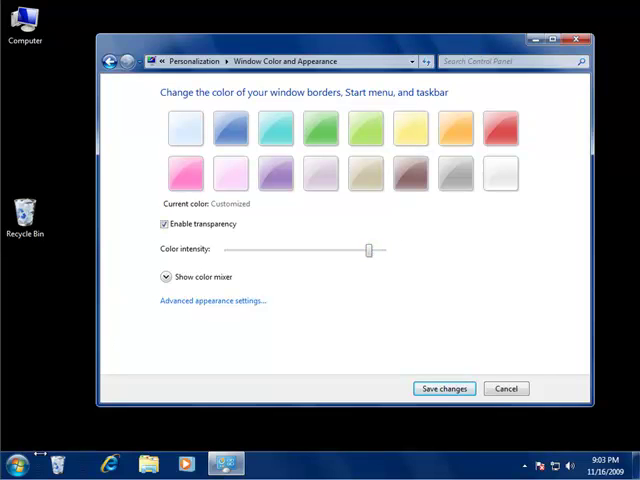
{"action": "left_click", "coordinate": [16, 458]}
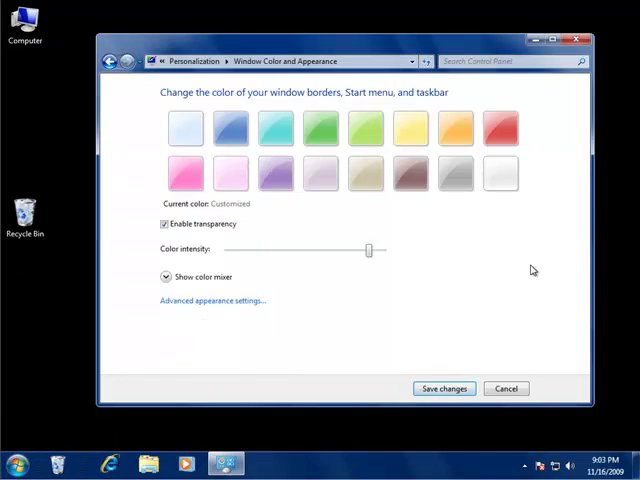
Step: Switch to the Ruby colour and settle its intensity at a medium level
{"action": "left_click", "coordinate": [500, 128]}
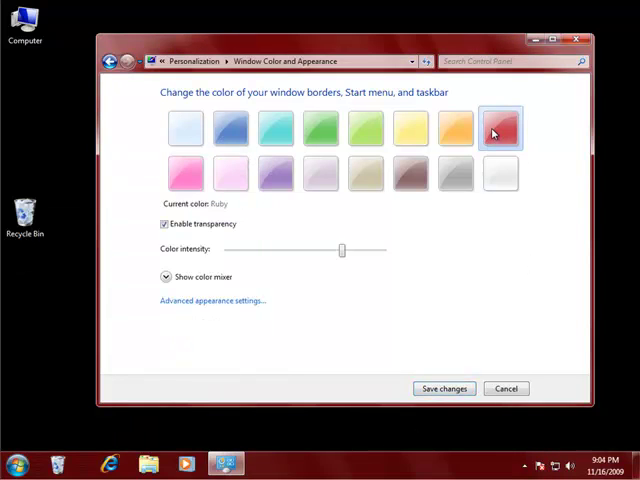
{"action": "left_click", "coordinate": [500, 128]}
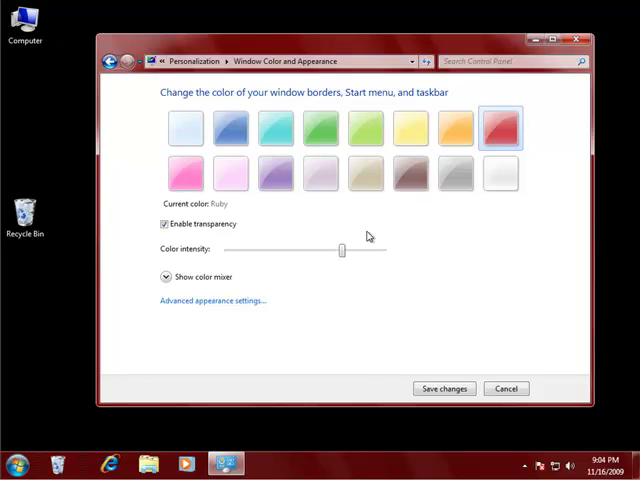
{"action": "left_click_drag", "start_coordinate": [342, 250], "coordinate": [370, 250]}
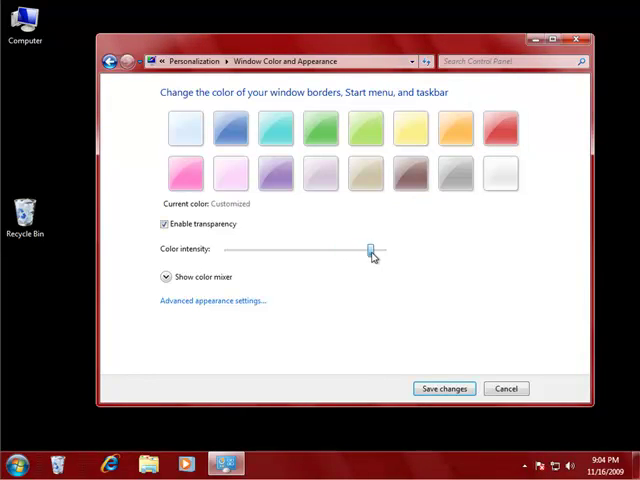
{"action": "left_click_drag", "start_coordinate": [368, 248], "coordinate": [262, 248]}
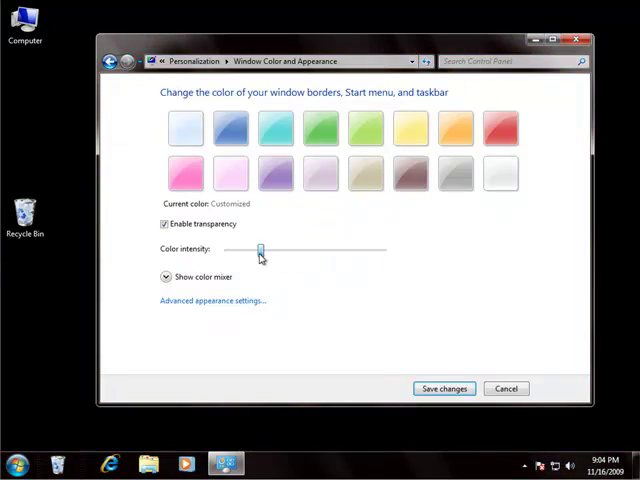
{"action": "left_click_drag", "start_coordinate": [260, 248], "coordinate": [320, 248]}
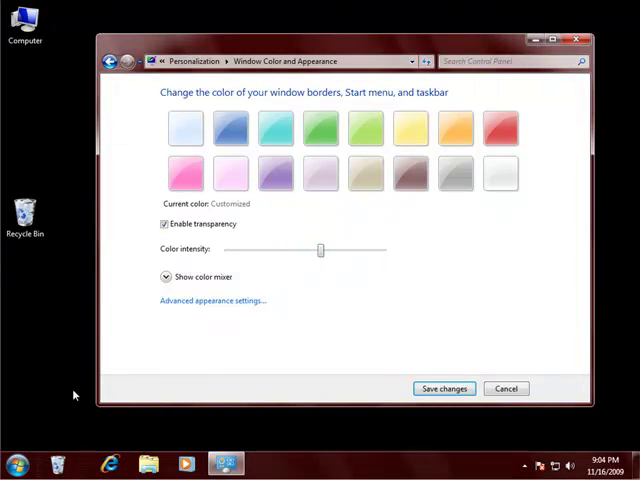
Step: Turn transparency off and return the window colour to Twilight
{"action": "left_click", "coordinate": [16, 458]}
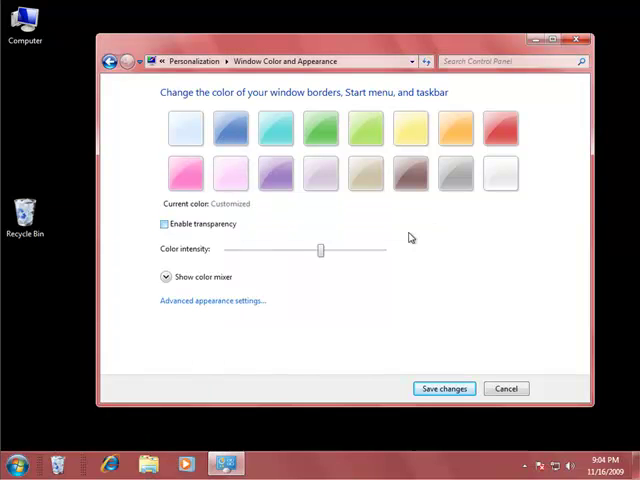
{"action": "left_click", "coordinate": [232, 128]}
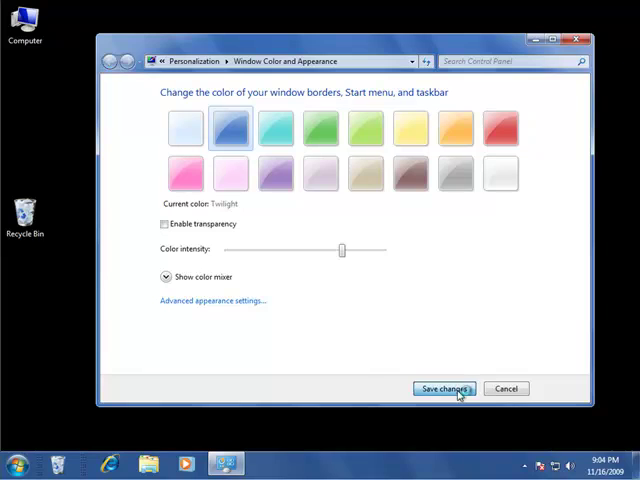
Step: Save the Twilight colour with transparency off, closing the colour window
{"action": "left_click", "coordinate": [448, 388]}
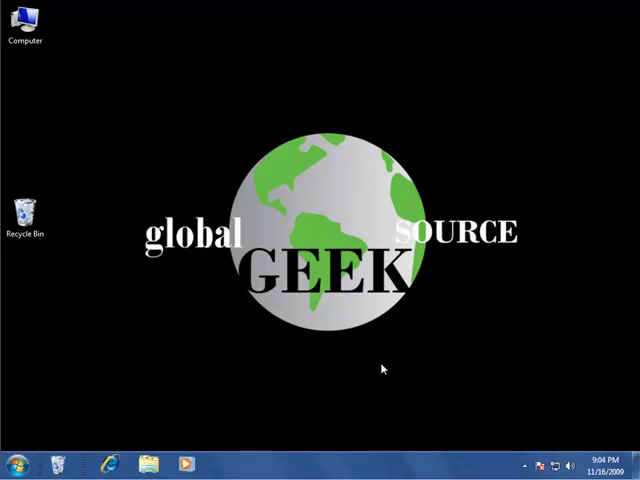
{"action": "mouse_move", "coordinate": [330, 296]}
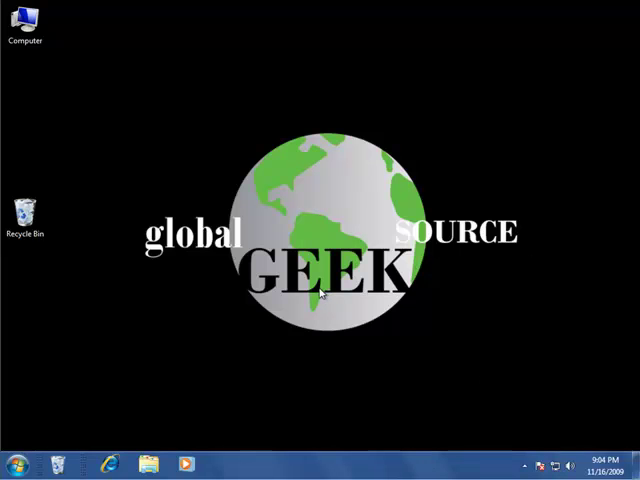